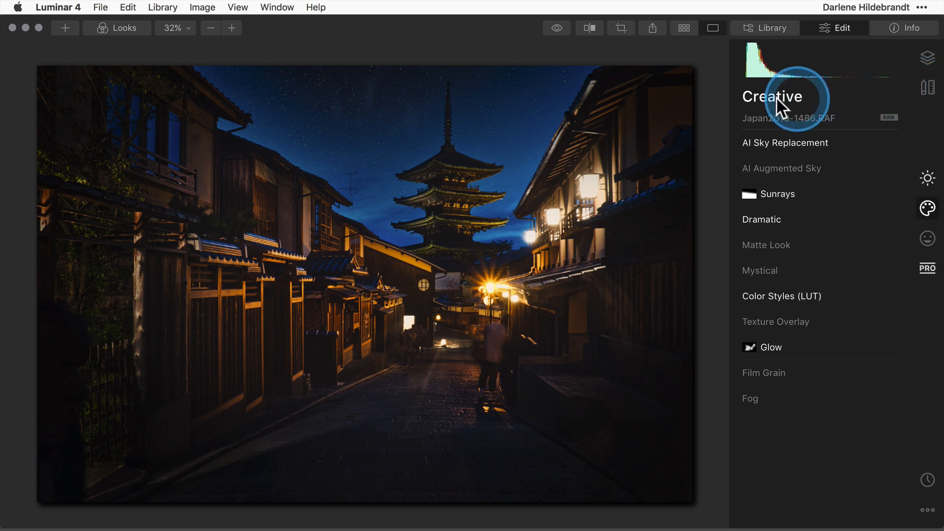
mouse_move(640, 52)
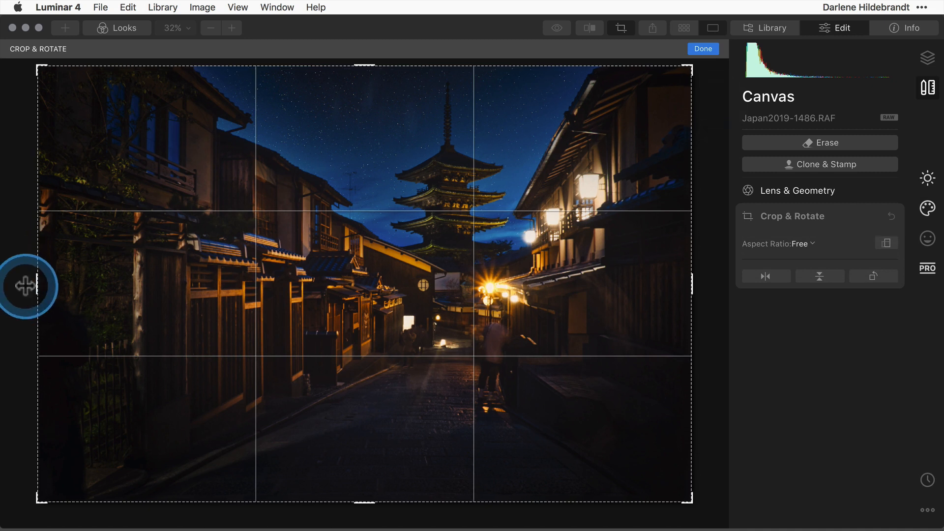
Trim the left edge off the pagoda photo's crop frame and apply it with Done.
left_click_drag(27, 286, 65, 278)
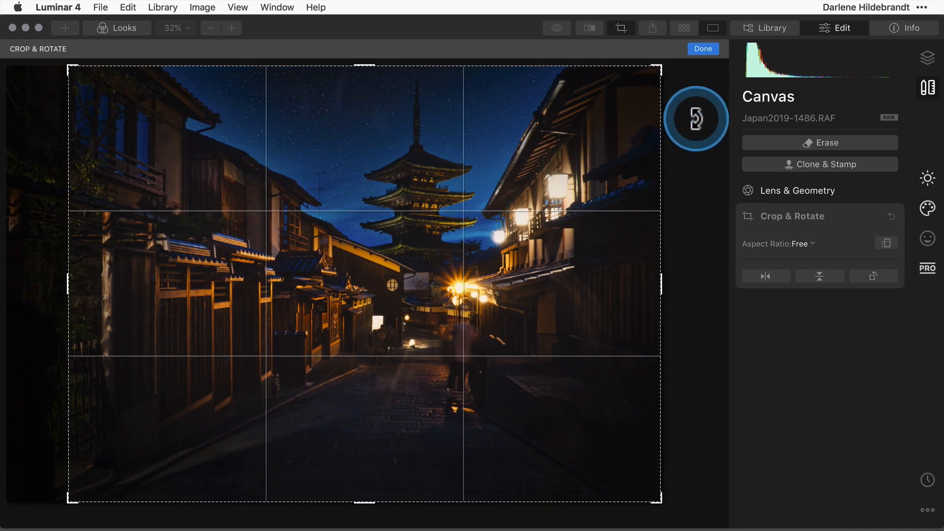
left_click(702, 49)
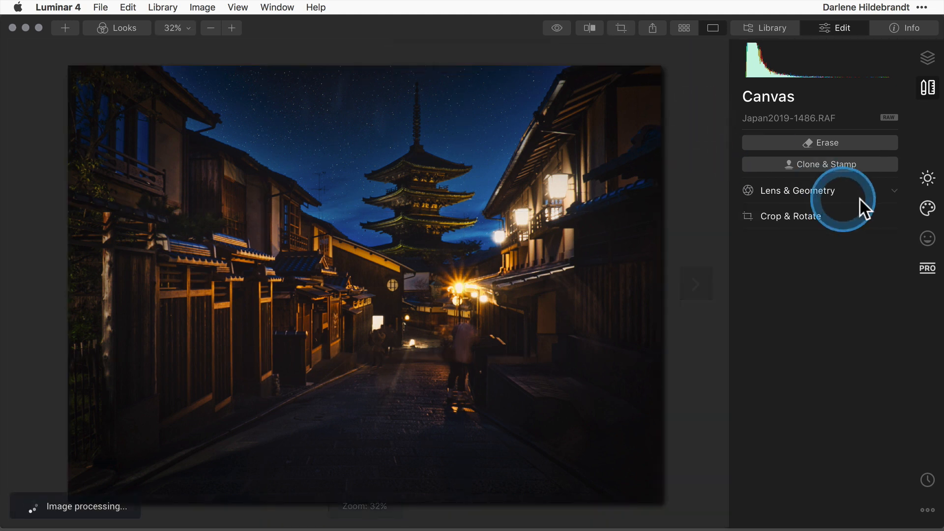
Reopen Crop & Rotate from the Canvas tools and show the Aspect Ratio preset list.
left_click(927, 208)
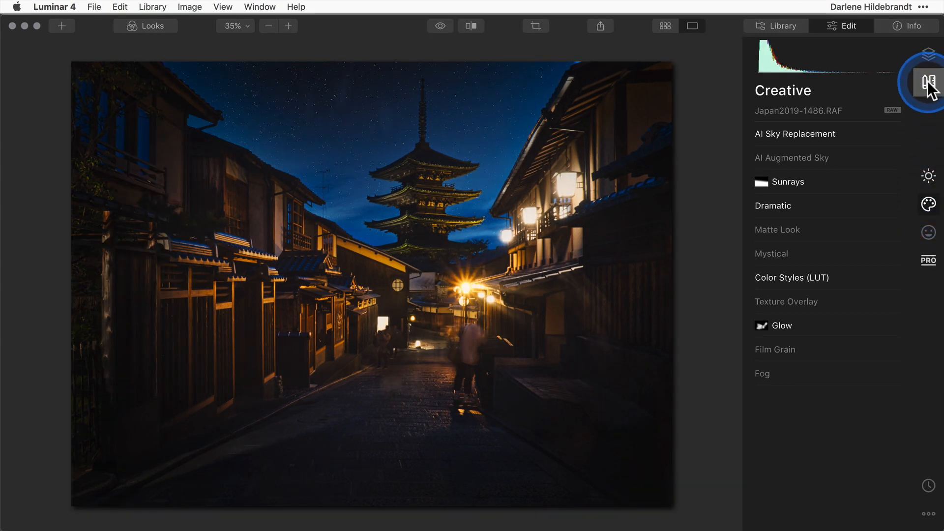
left_click(927, 83)
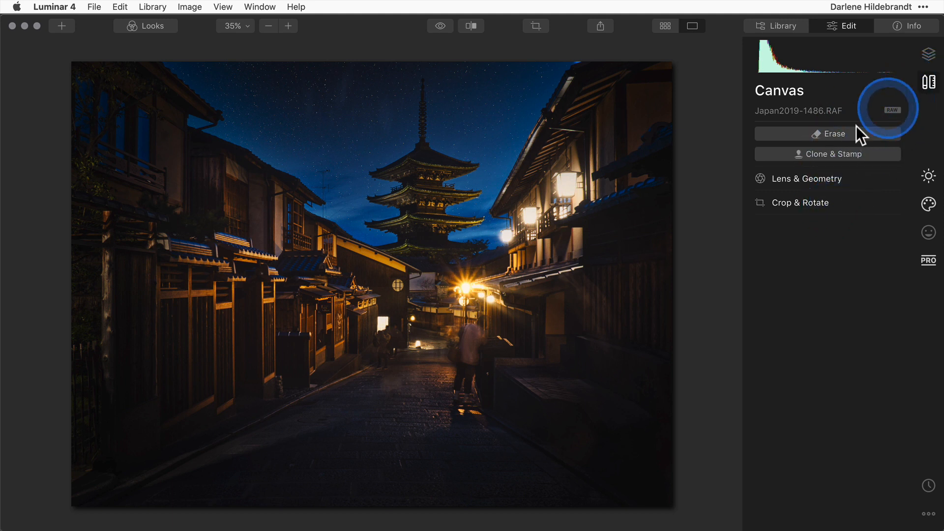
left_click(803, 202)
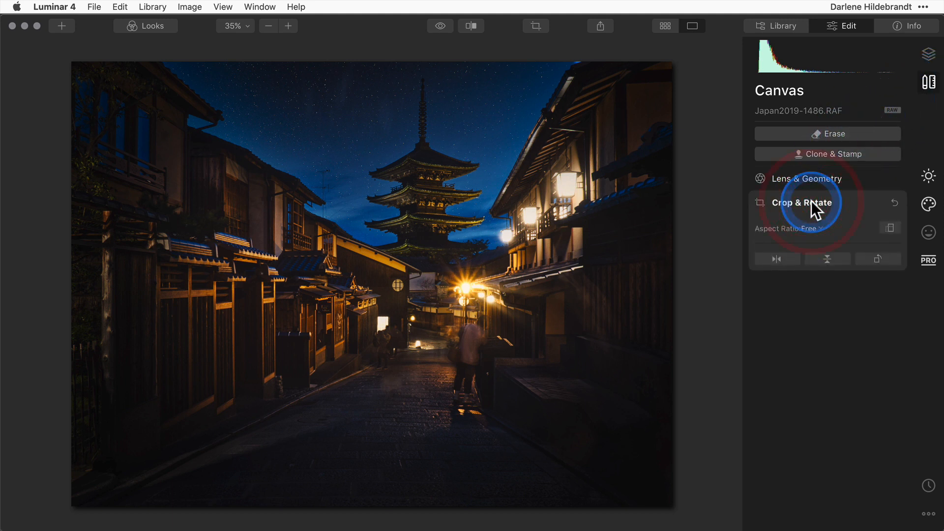
left_click(813, 202)
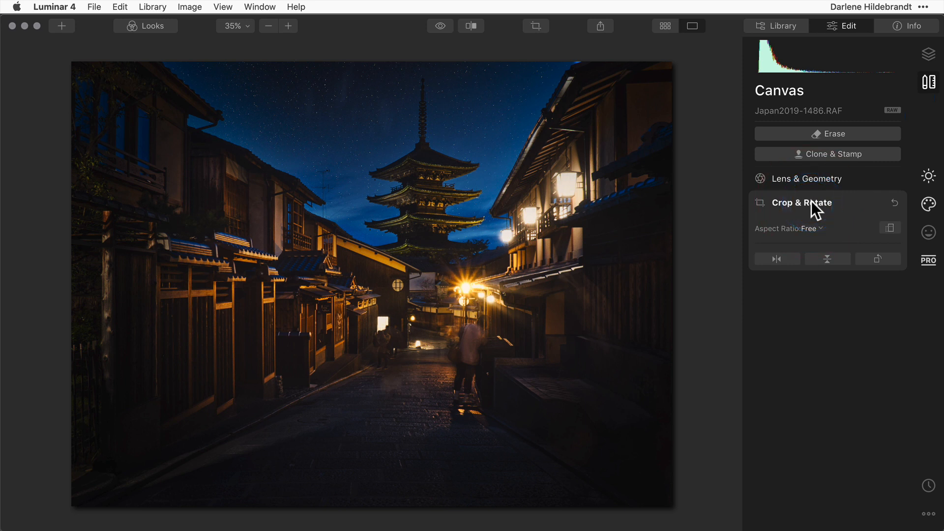
left_click(809, 229)
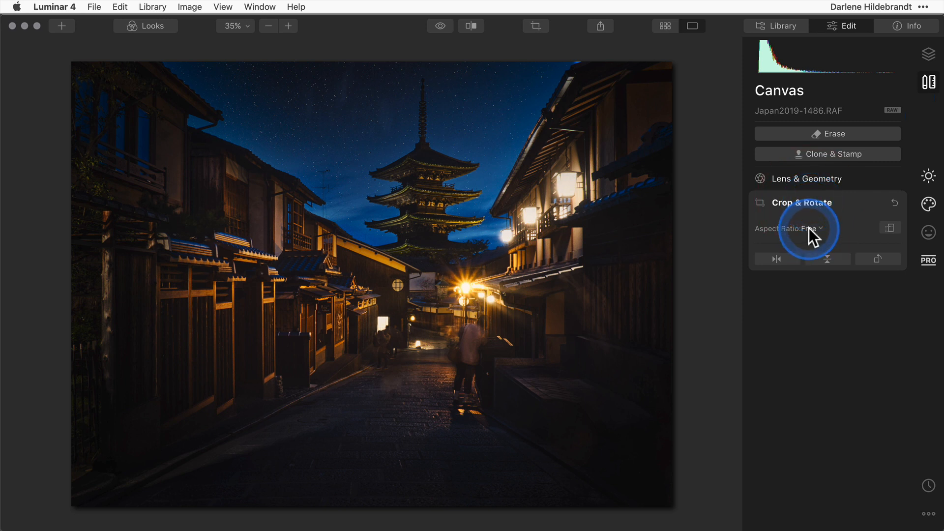
left_click(806, 228)
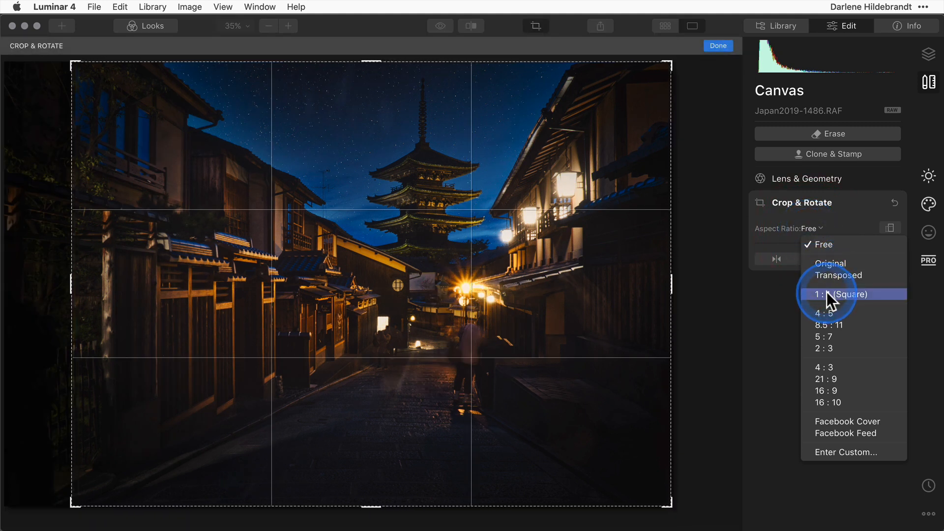
Constrain the crop to 1:1 (Square), recentre the pagoda within it, and apply the crop.
left_click(833, 294)
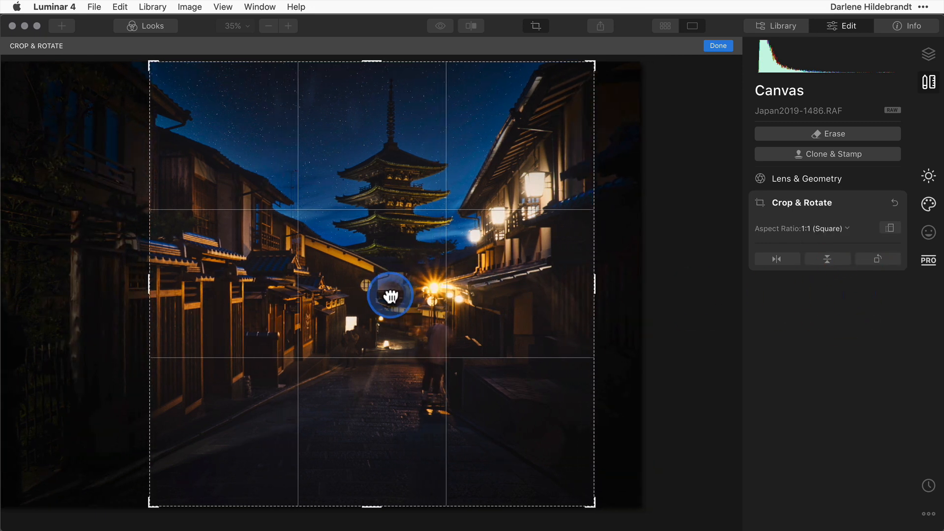
left_click_drag(388, 295, 428, 293)
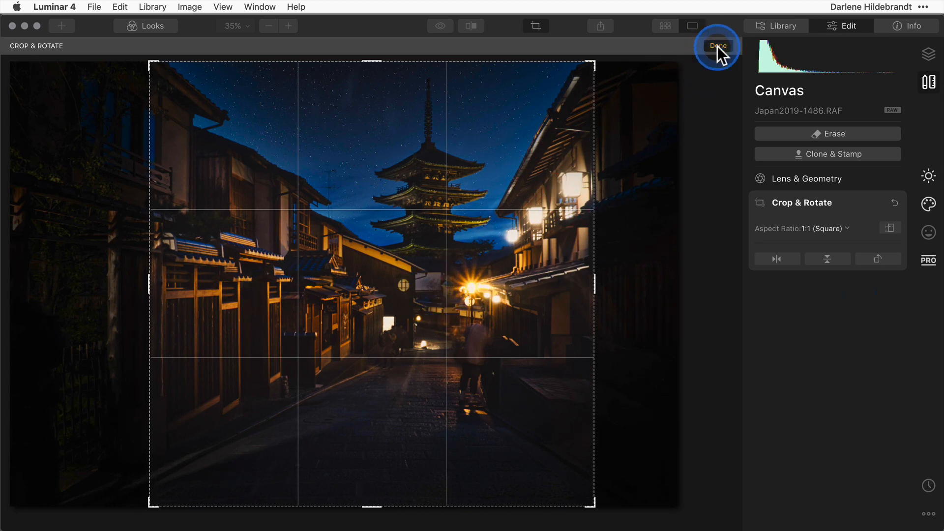
left_click(717, 46)
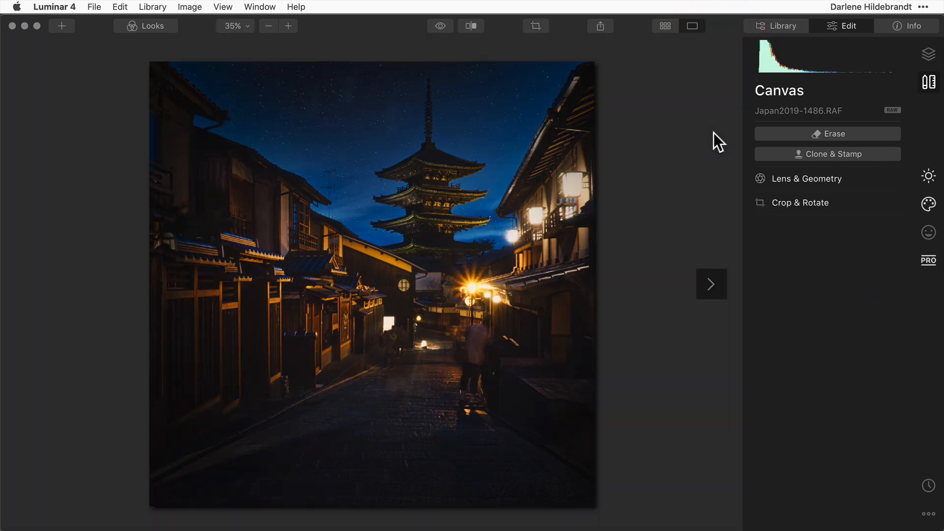